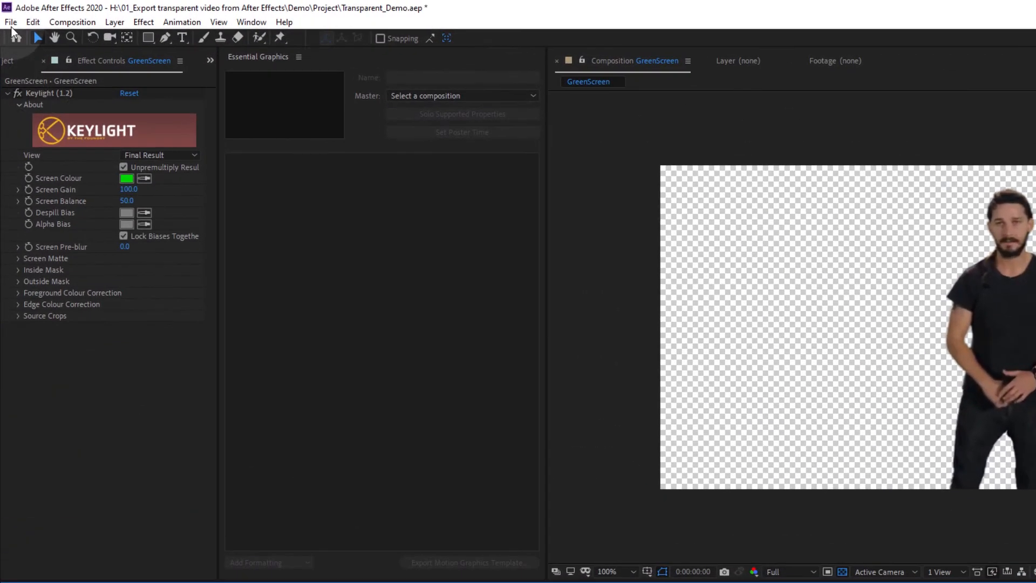
Add the GreenScreen composition to the Render Queue via File > Export
{"action": "left_click", "coordinate": [9, 22]}
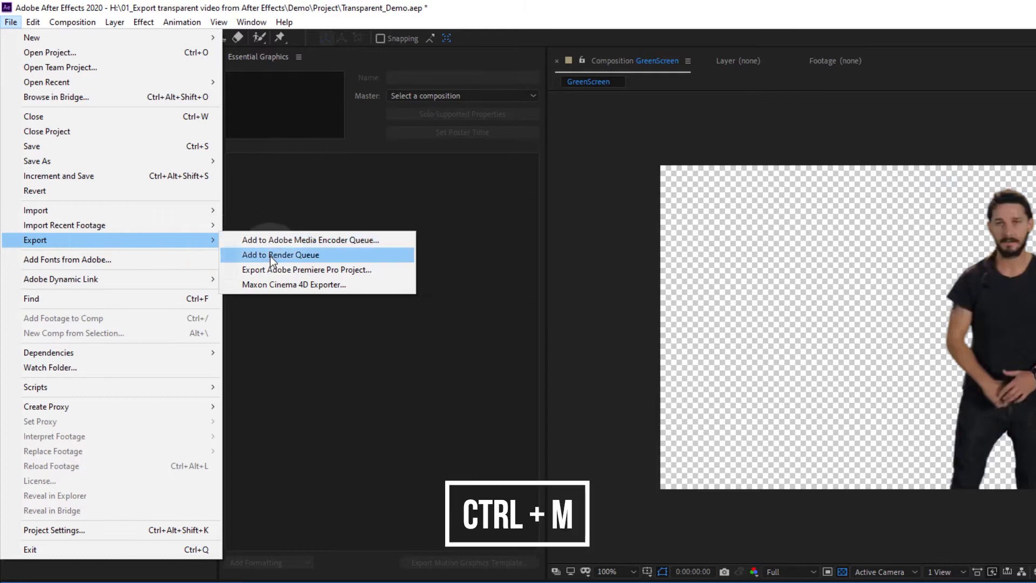
{"action": "left_click", "coordinate": [281, 255]}
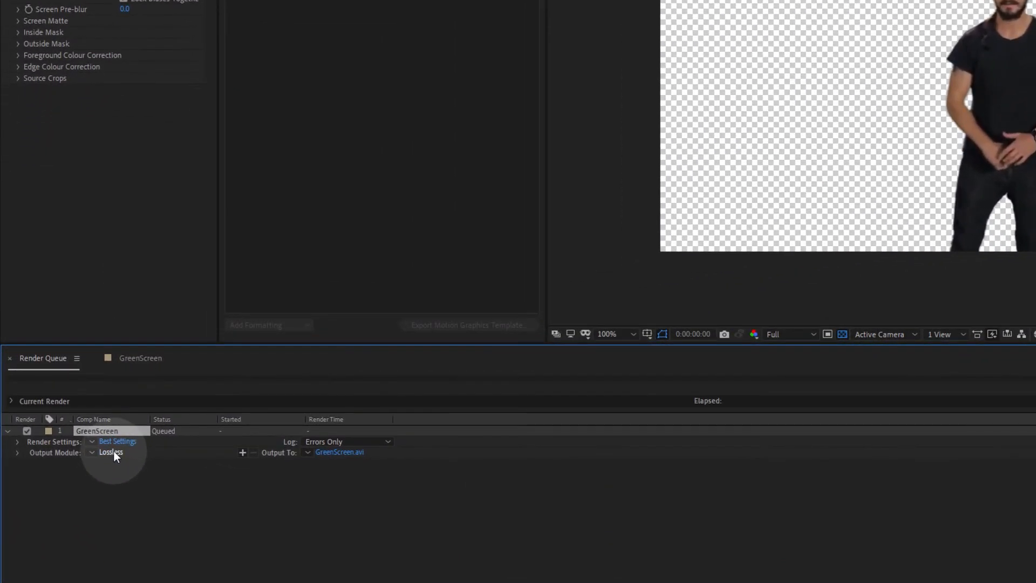
Bring up the Lossless output module settings and list the available file formats
{"action": "left_click", "coordinate": [110, 452]}
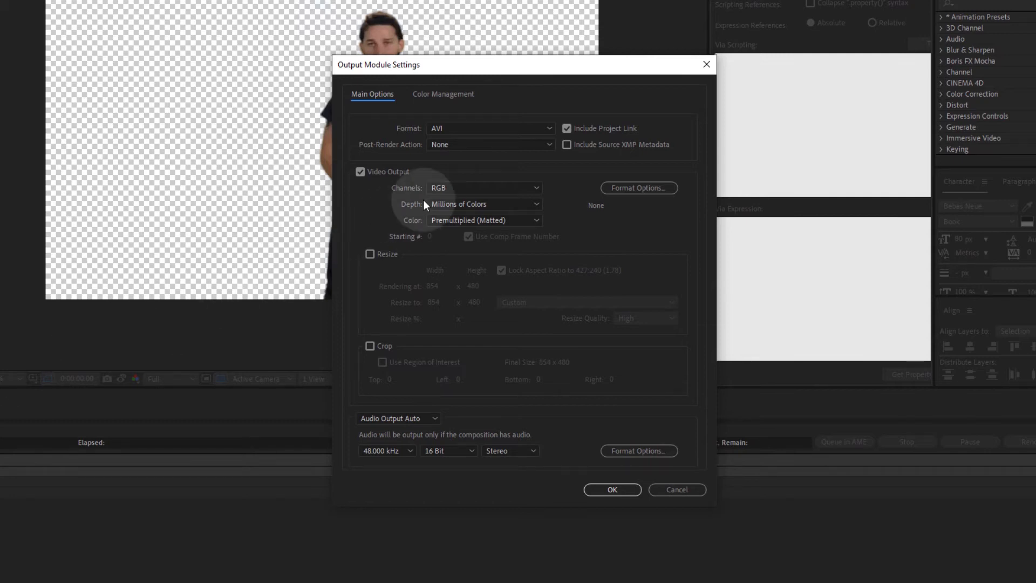
{"action": "left_click", "coordinate": [490, 129]}
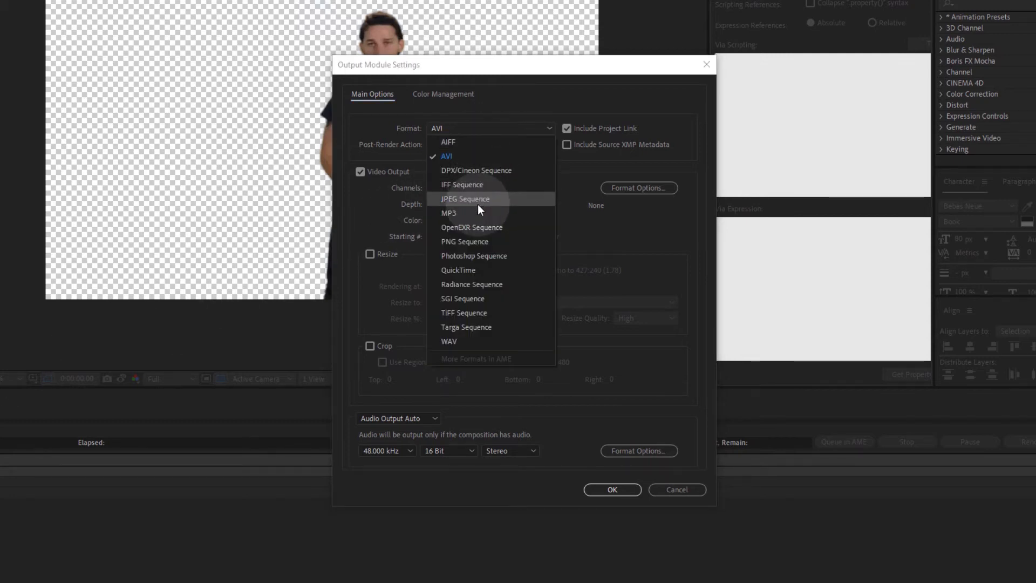
{"action": "mouse_move", "coordinate": [464, 241]}
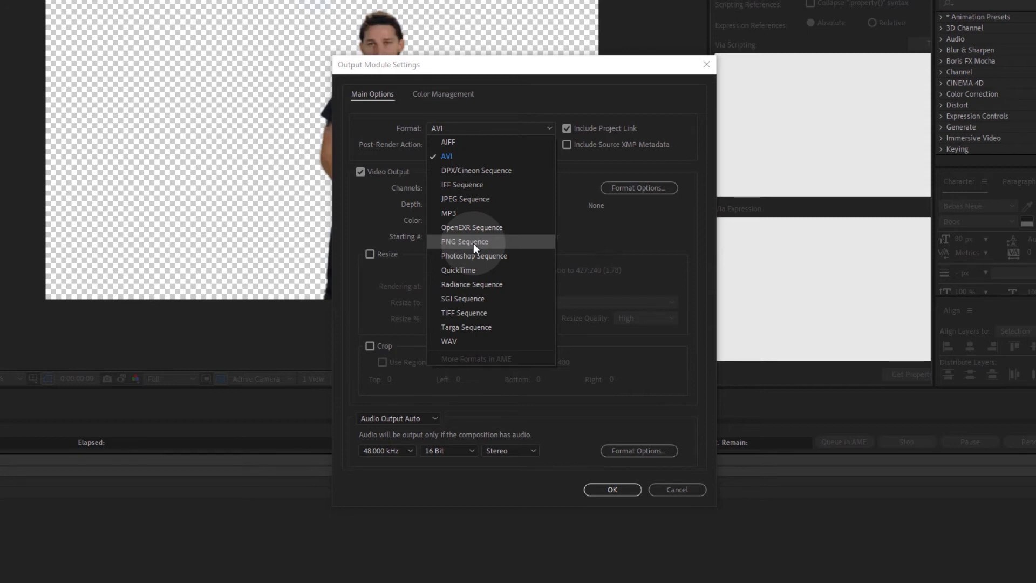
{"action": "mouse_move", "coordinate": [471, 271]}
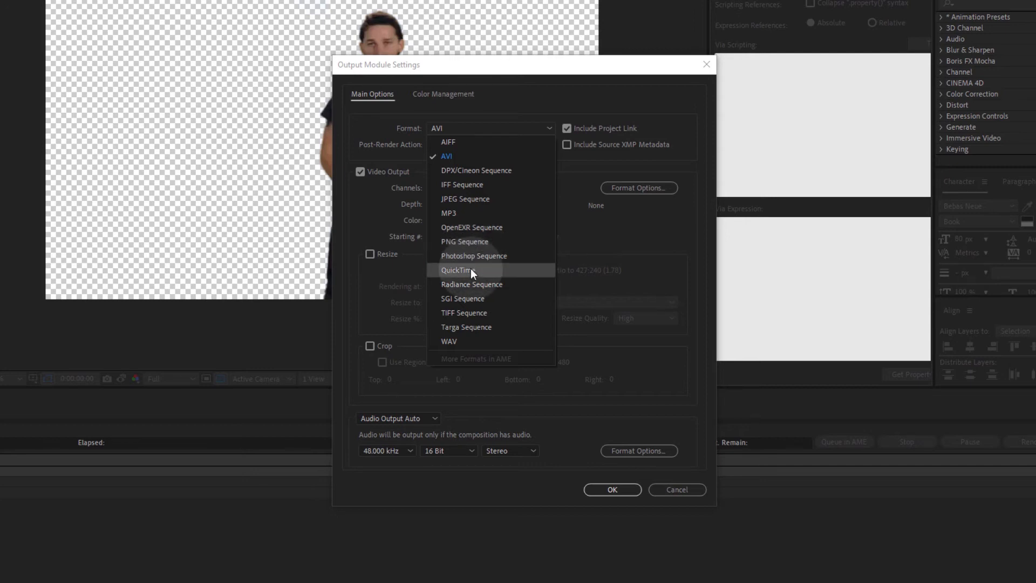
Set the output format to QuickTime with RGB + Alpha channels
{"action": "left_click", "coordinate": [456, 270]}
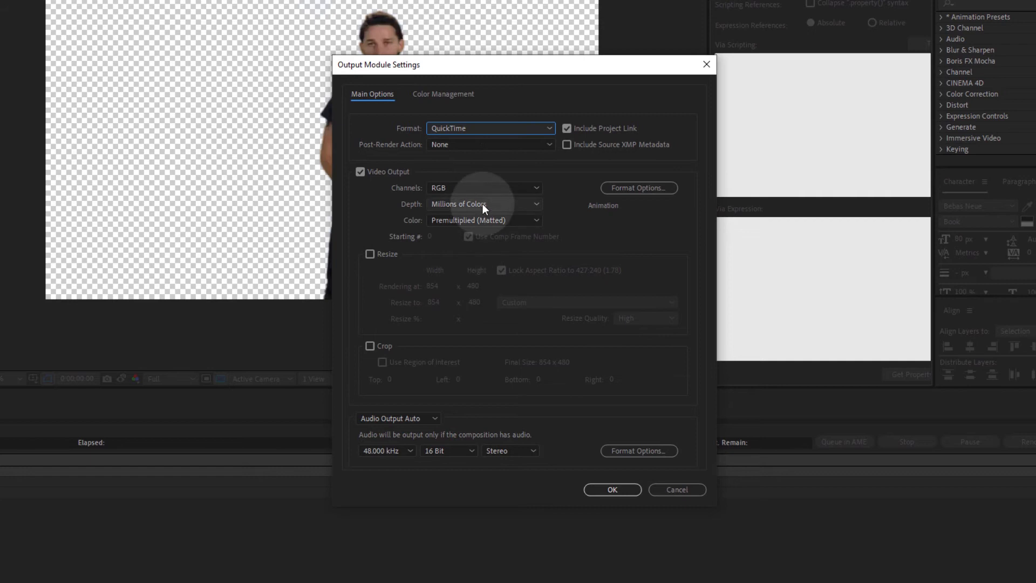
{"action": "left_click", "coordinate": [483, 188]}
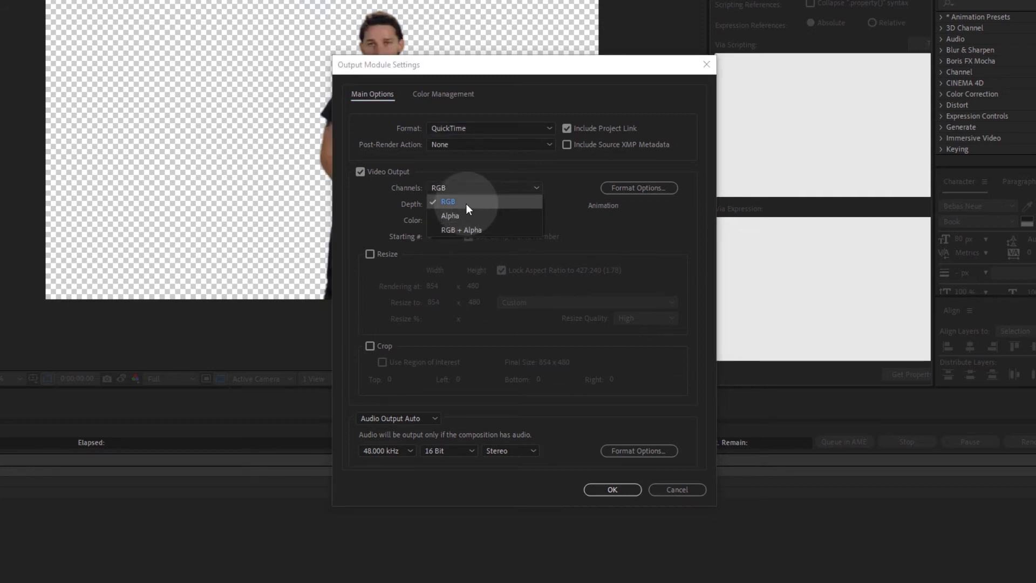
{"action": "mouse_move", "coordinate": [470, 218]}
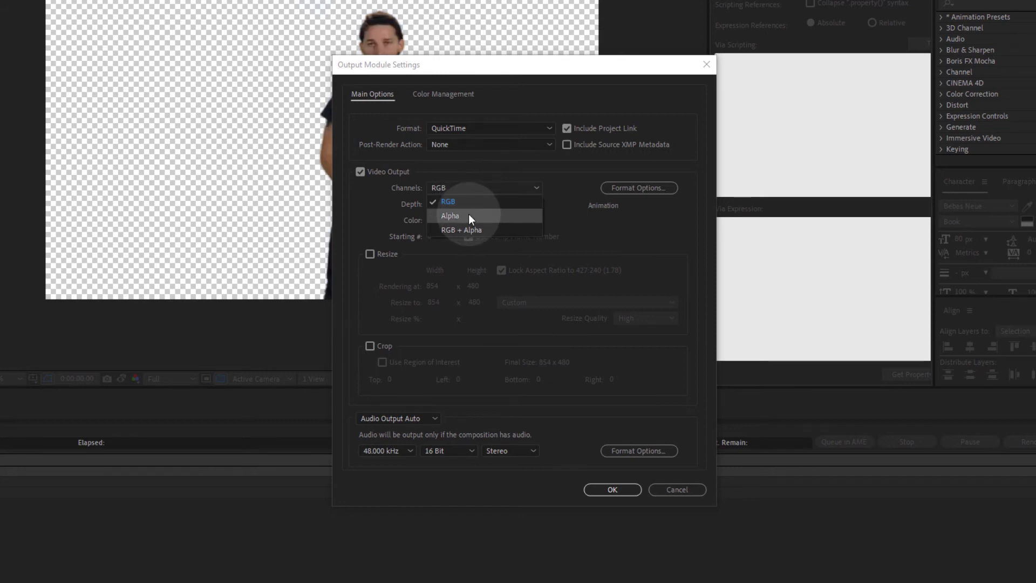
{"action": "left_click", "coordinate": [461, 228]}
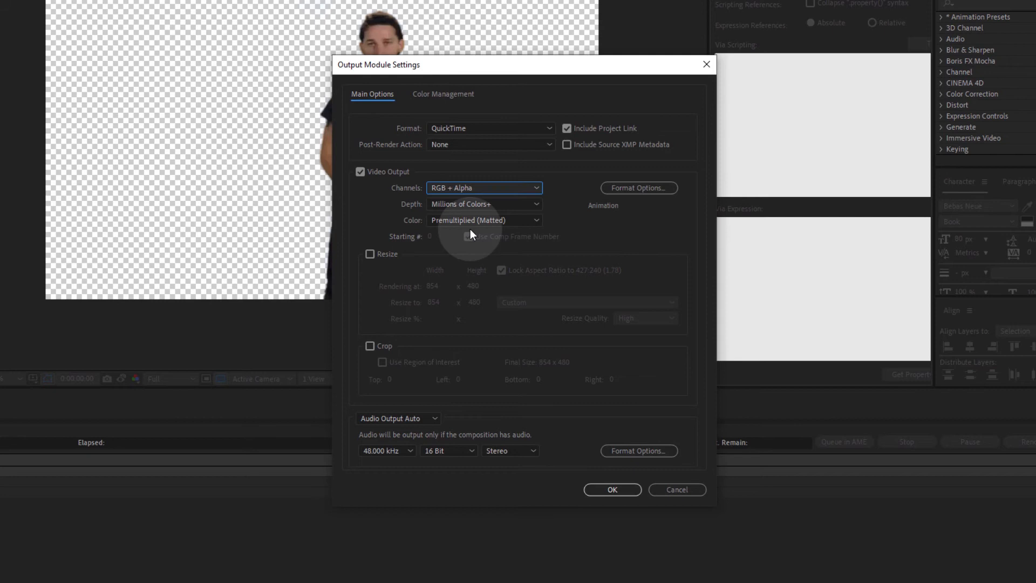
Set the QuickTime video codec to DNxHR/DNxHD with uncompressed alpha and confirm
{"action": "left_click", "coordinate": [638, 187]}
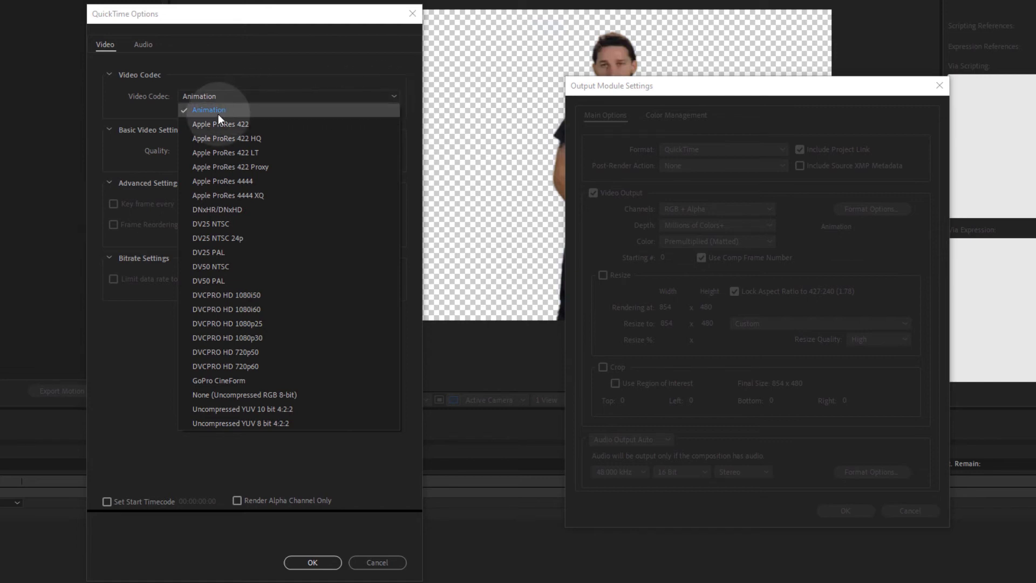
{"action": "mouse_move", "coordinate": [230, 185]}
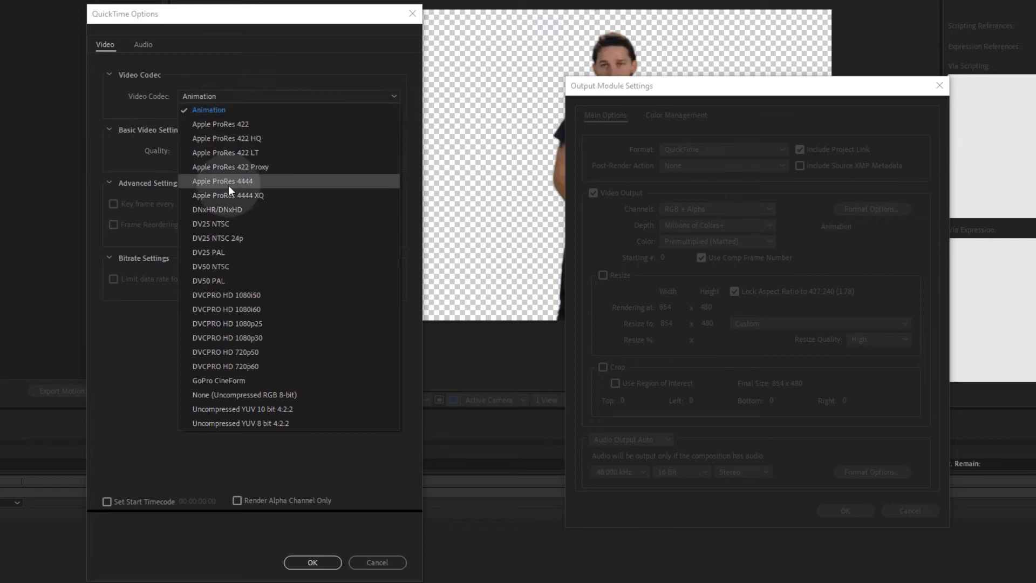
{"action": "mouse_move", "coordinate": [254, 215]}
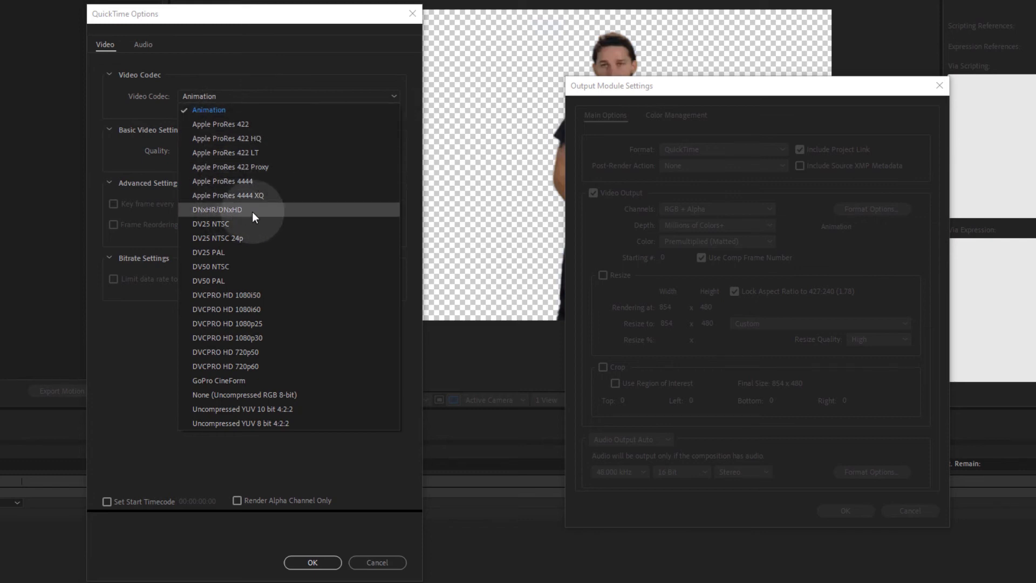
{"action": "left_click", "coordinate": [216, 210]}
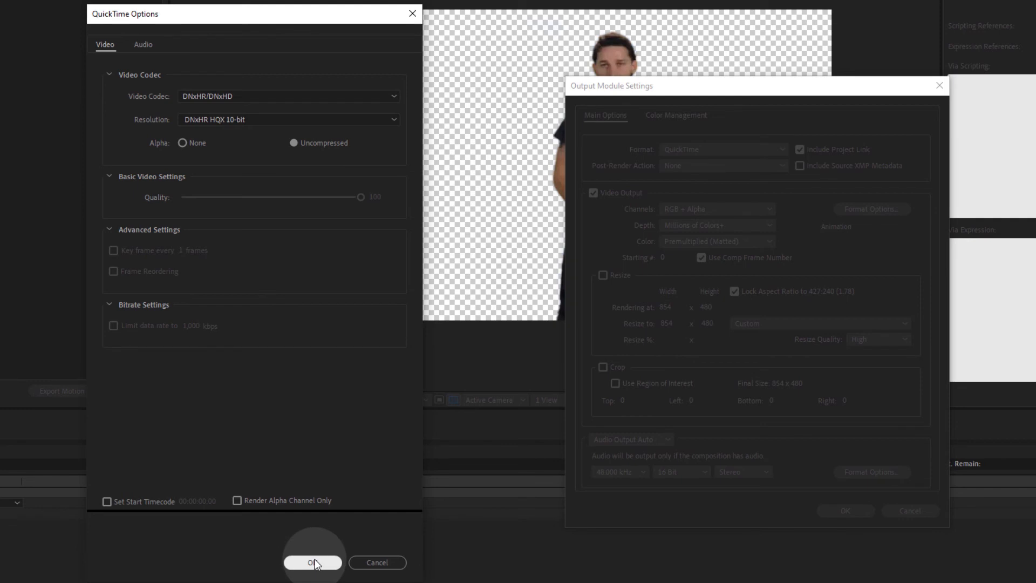
{"action": "left_click", "coordinate": [312, 562]}
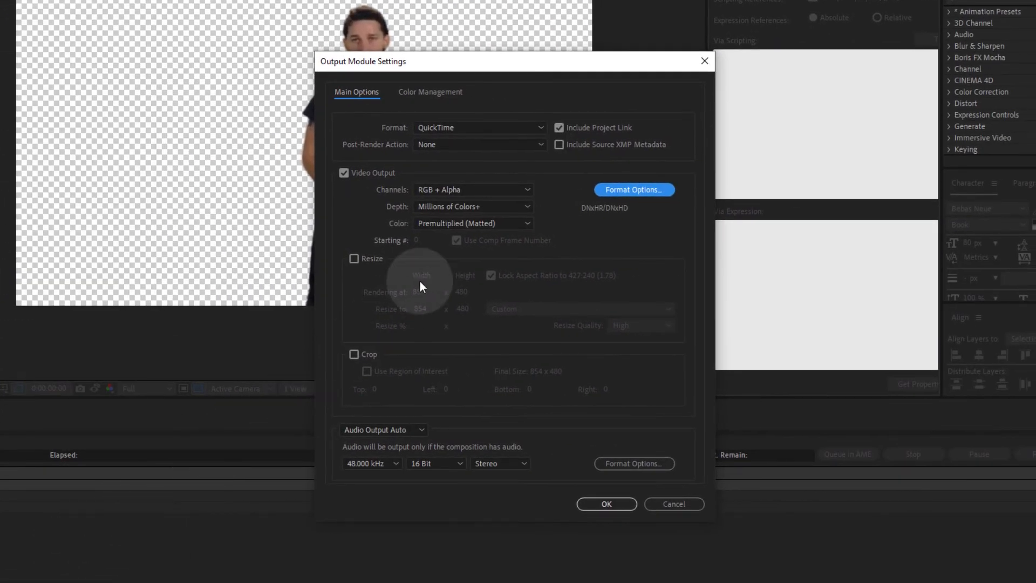
Accept the output module settings and save the render output as GreenScreen.mov in Playout
{"action": "left_click", "coordinate": [472, 222]}
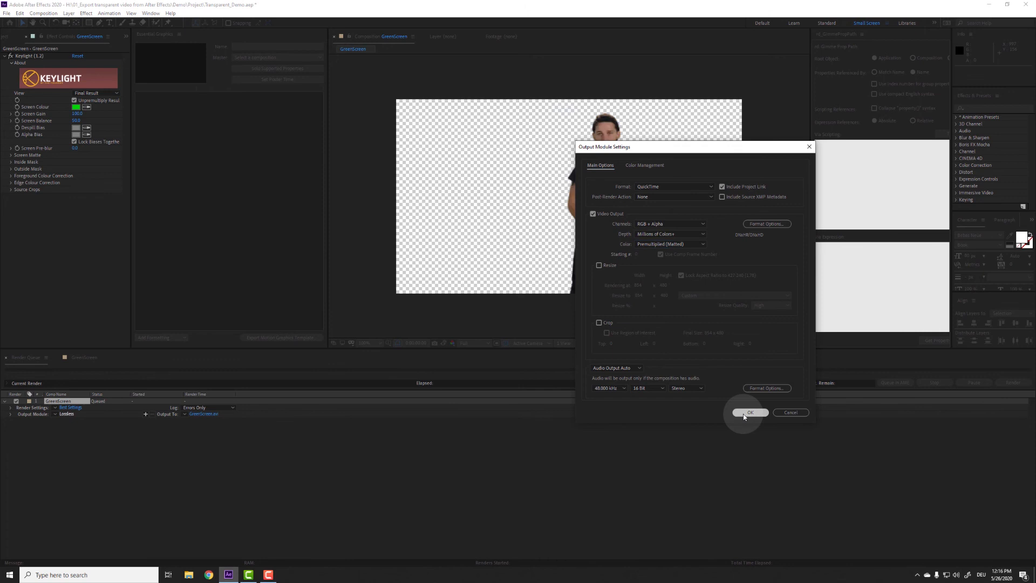
{"action": "left_click", "coordinate": [749, 412]}
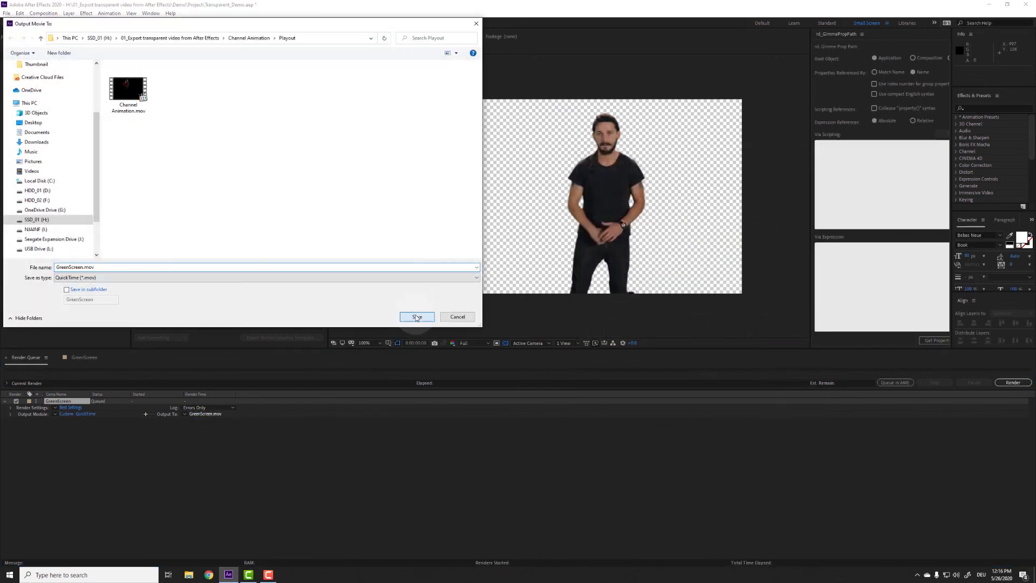
{"action": "left_click", "coordinate": [416, 316]}
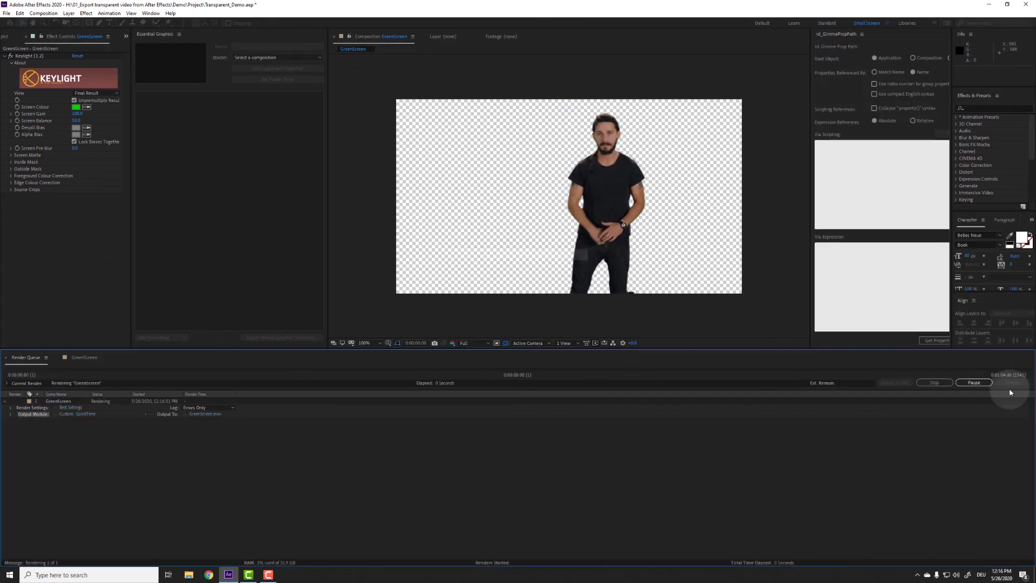